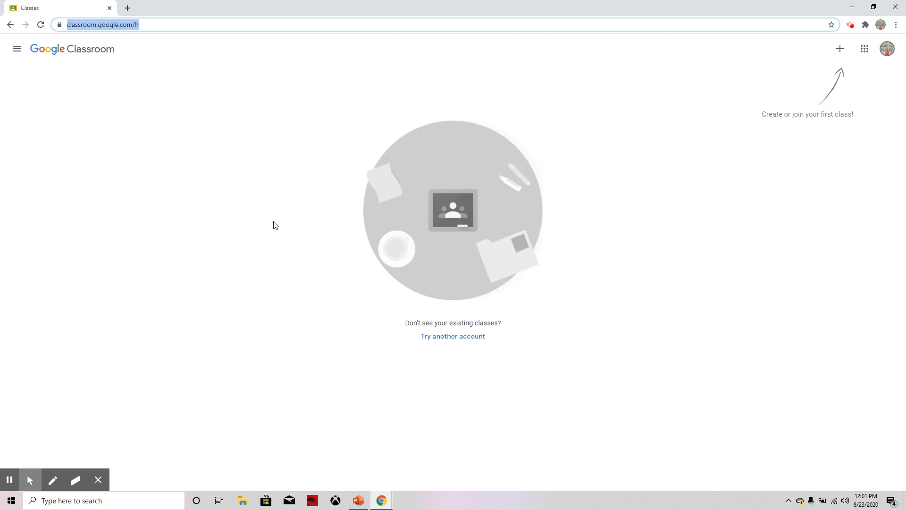
{"action": "mouse_move", "coordinate": [261, 240]}
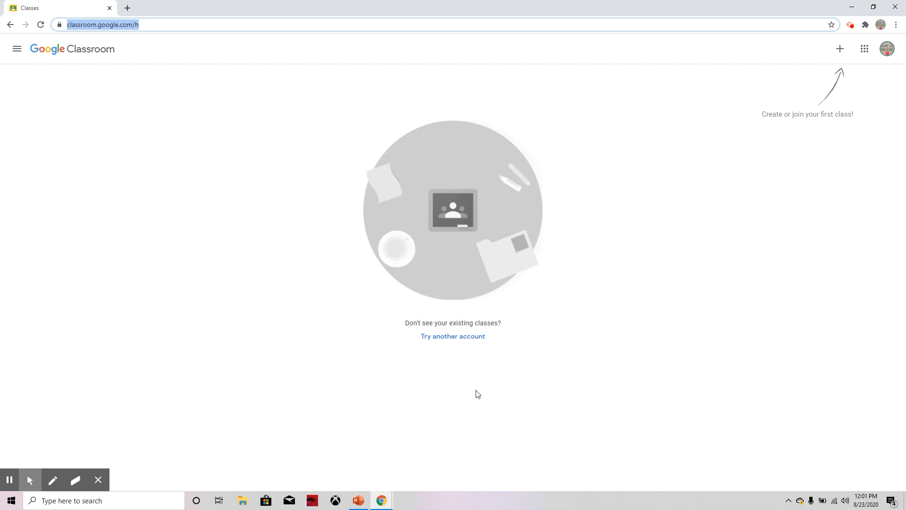
{"action": "mouse_move", "coordinate": [840, 48]}
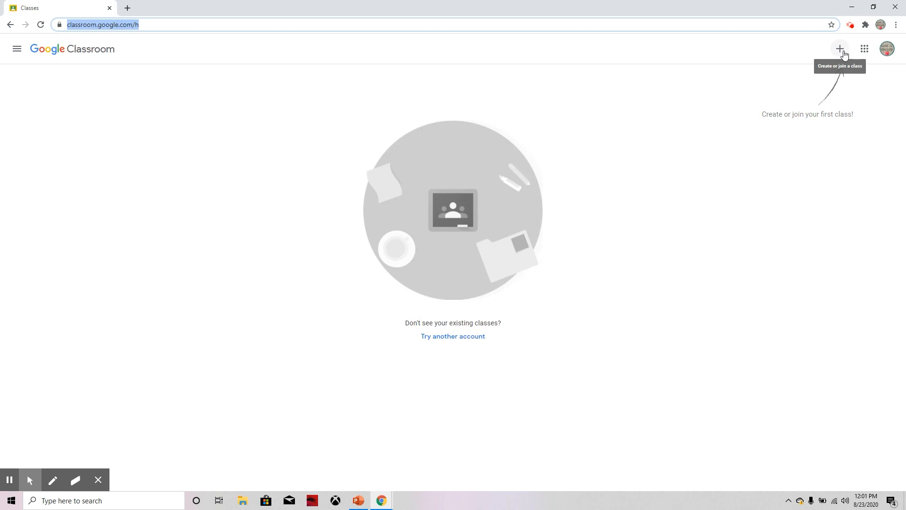
Reveal the Join class / Create class menu from the Classroom home page.
{"action": "left_click", "coordinate": [839, 48]}
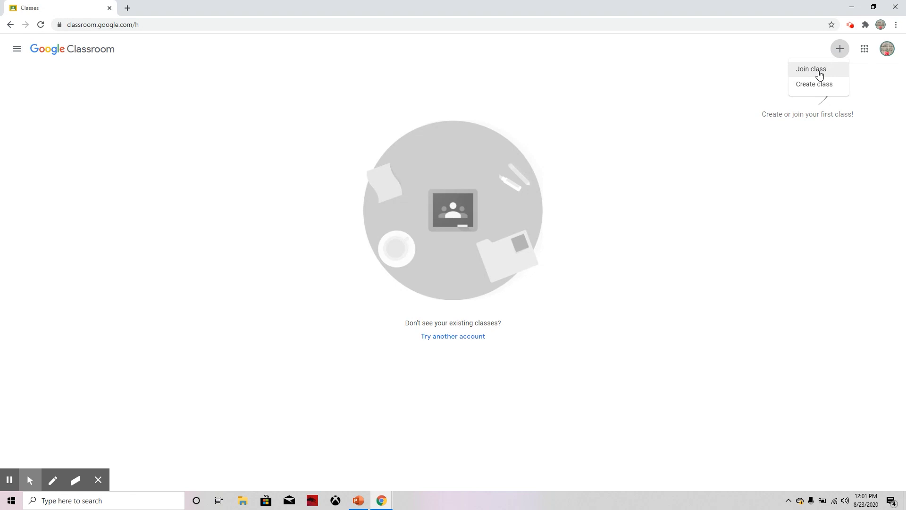
Choose Join class and enter the class code 5dlihe6 in the Class code field.
{"action": "left_click", "coordinate": [810, 69]}
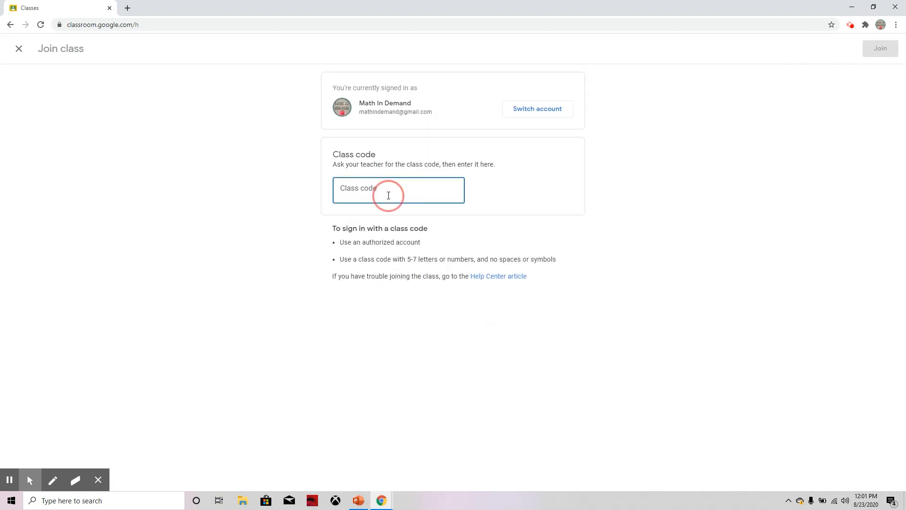
{"action": "left_click", "coordinate": [399, 190]}
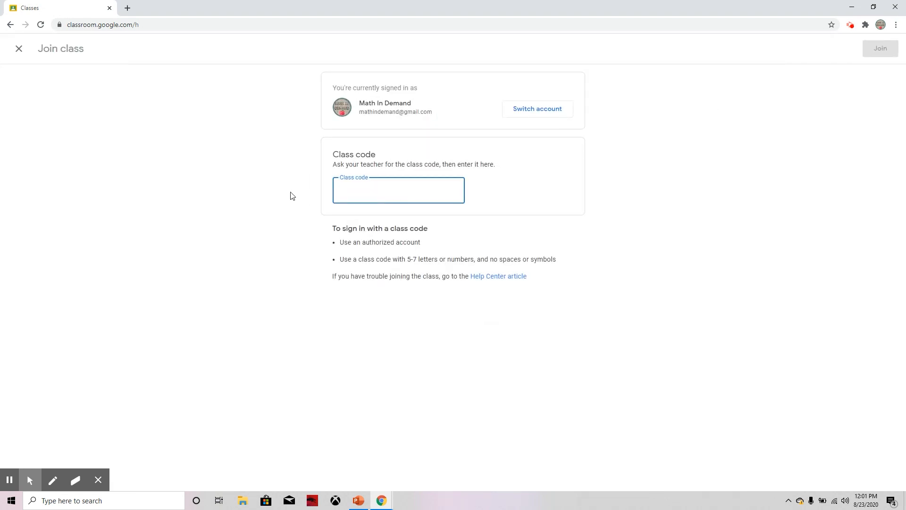
{"action": "left_click", "coordinate": [399, 189]}
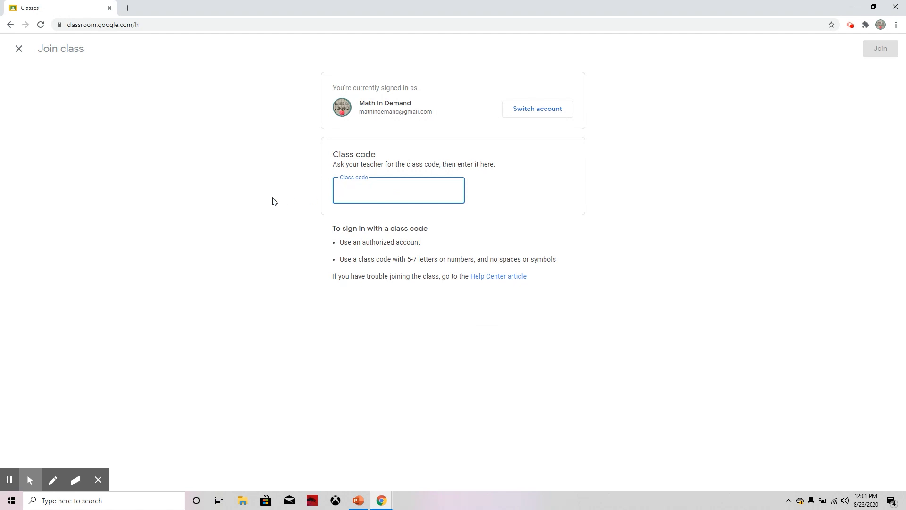
{"action": "type", "text": "5"}
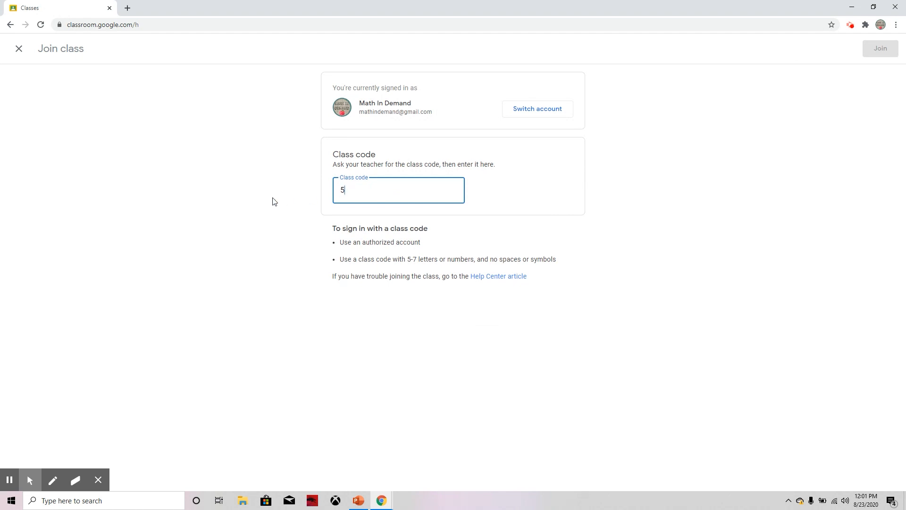
{"action": "type", "text": "d"}
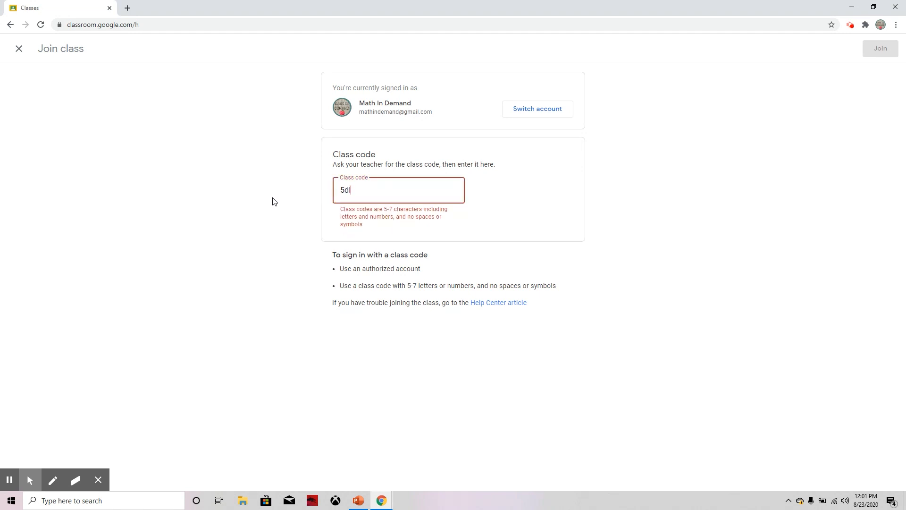
{"action": "type", "text": "ihe"}
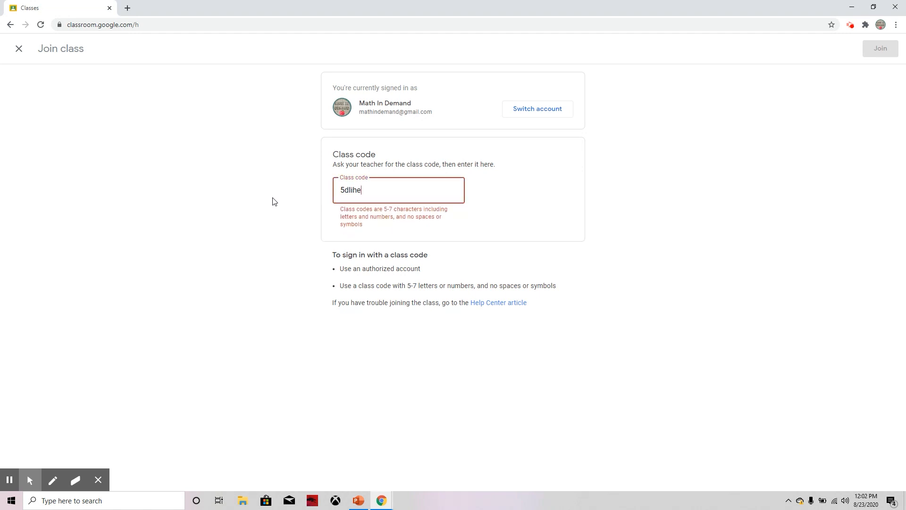
{"action": "type", "text": "6"}
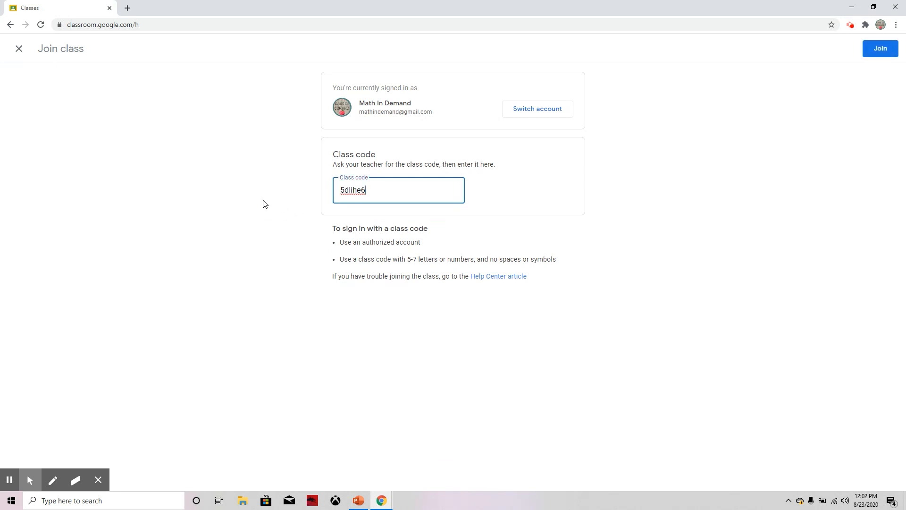
{"action": "mouse_move", "coordinate": [274, 149]}
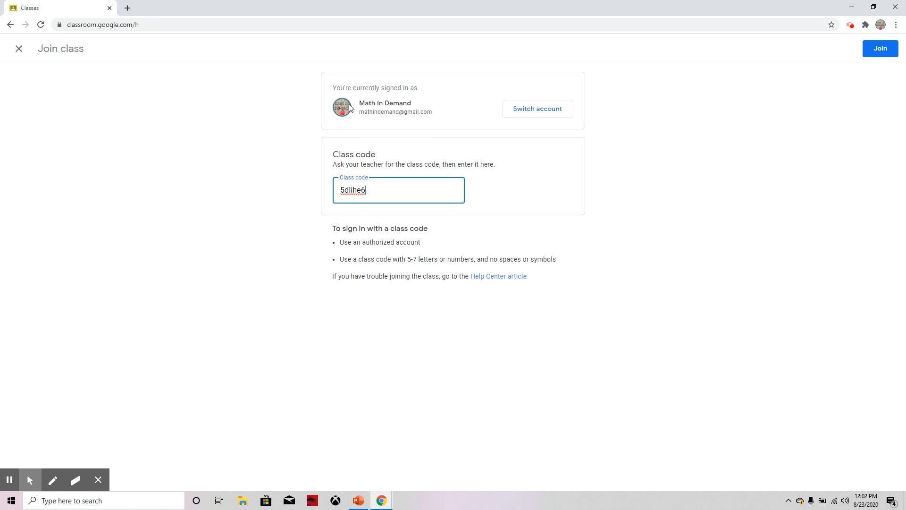
{"action": "mouse_move", "coordinate": [443, 133]}
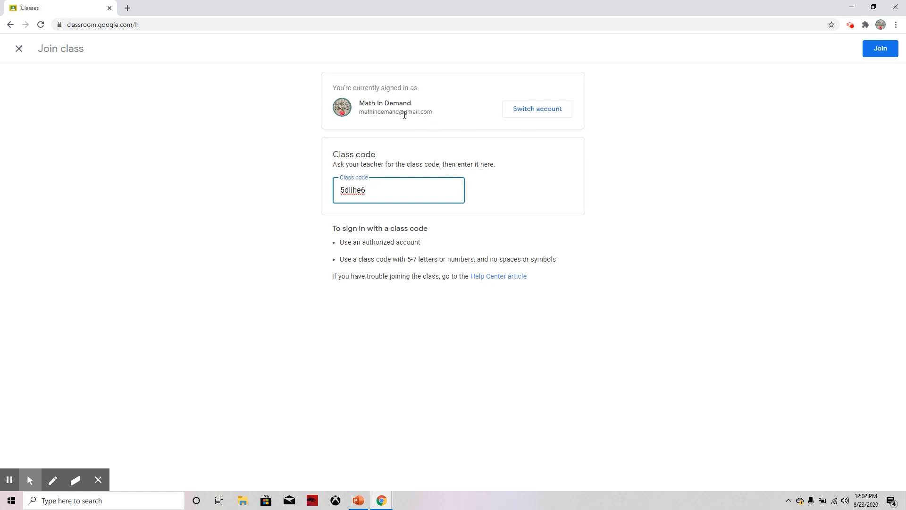
{"action": "mouse_move", "coordinate": [434, 118]}
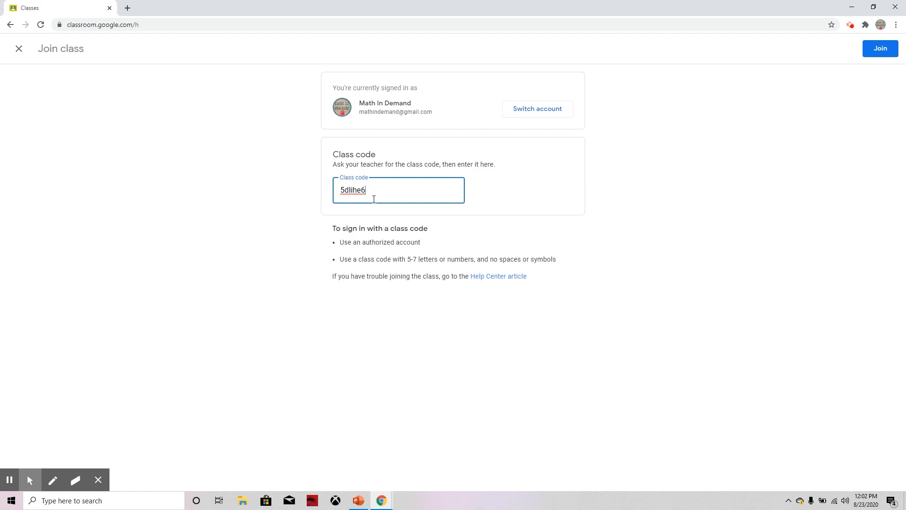
{"action": "mouse_move", "coordinate": [396, 202]}
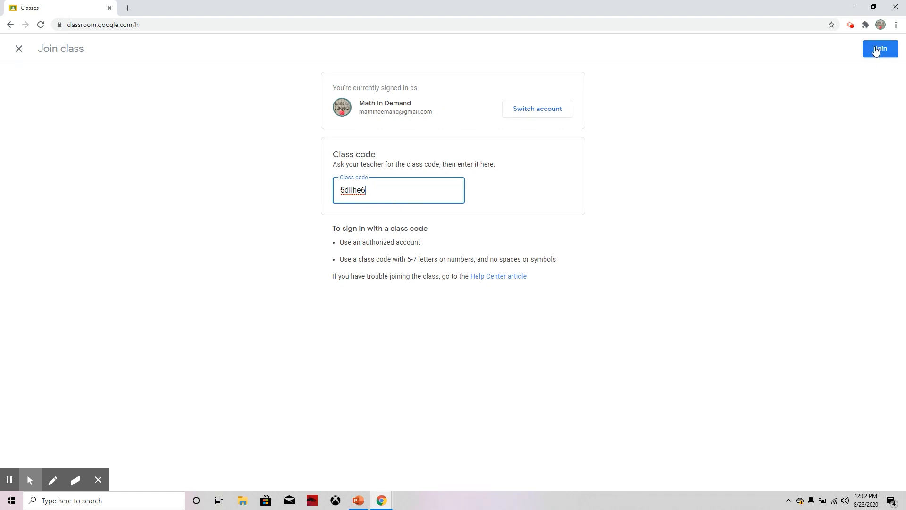
Join the class with the entered code 5dlihe6.
{"action": "left_click", "coordinate": [879, 48]}
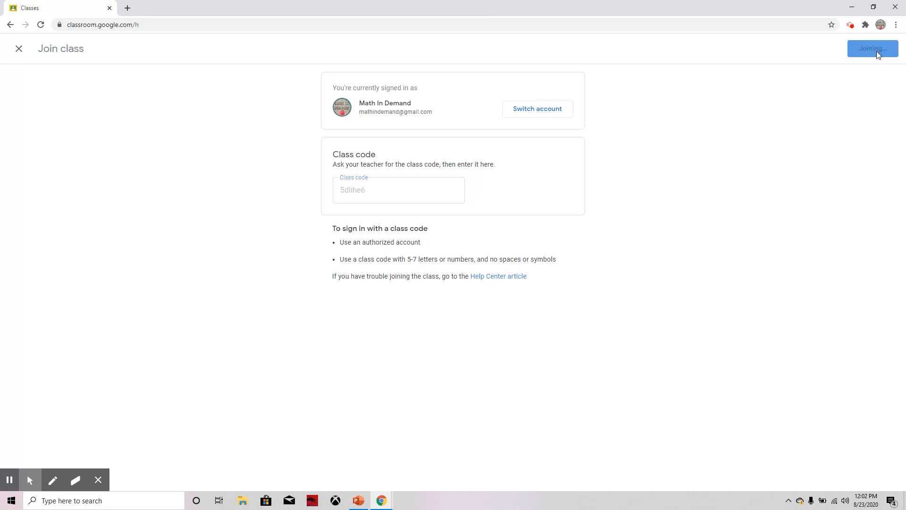
{"action": "left_click", "coordinate": [872, 48]}
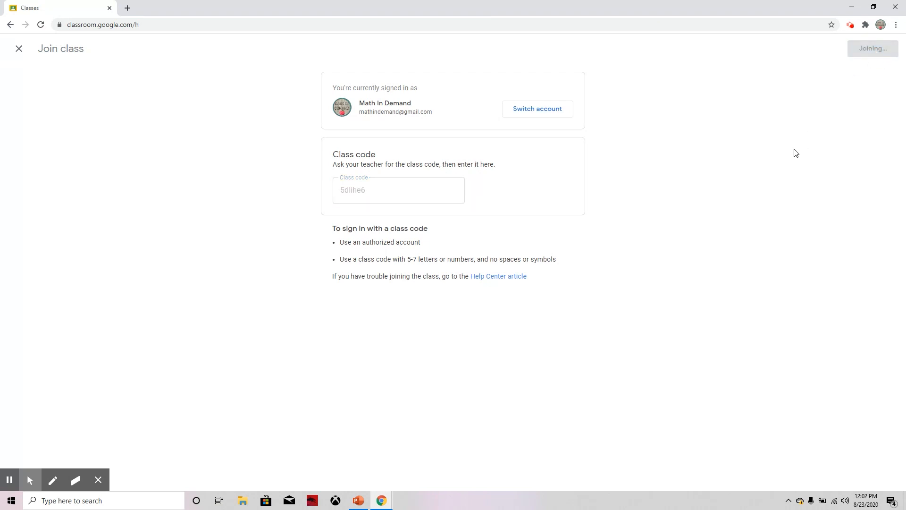